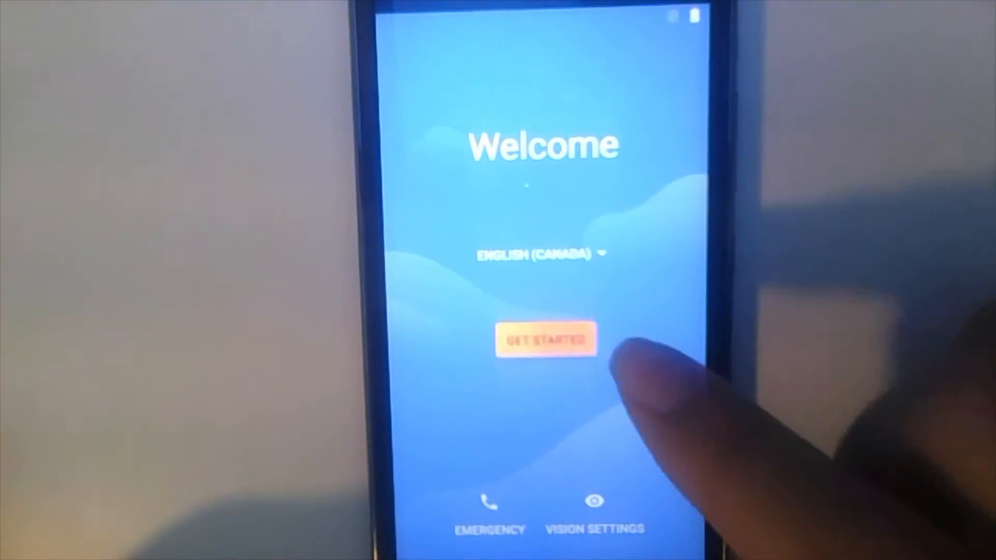
# Complete the Setup Wizard past Google services, fingerprint and Moto terms to reach the home screen.
pyautogui.click(544, 339)
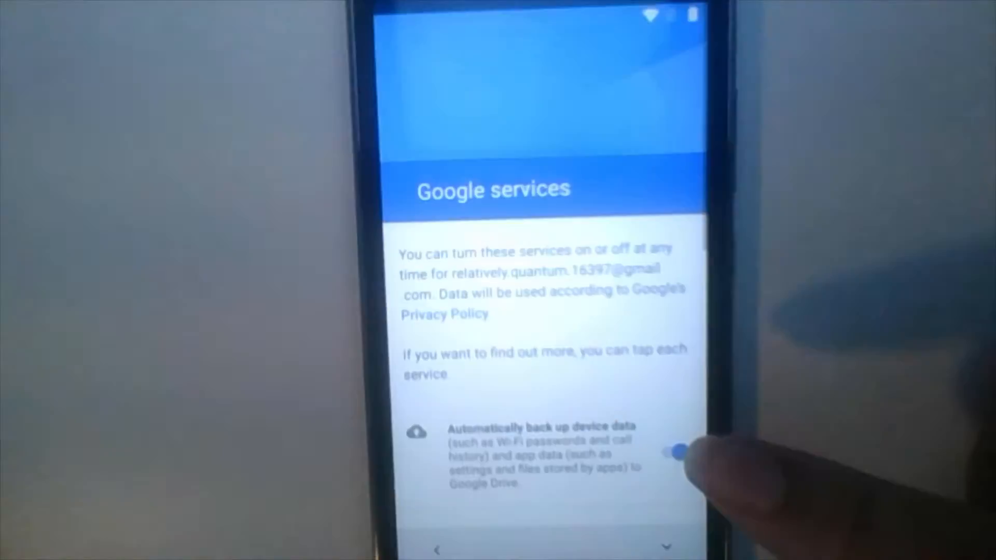
pyautogui.scroll(-3)
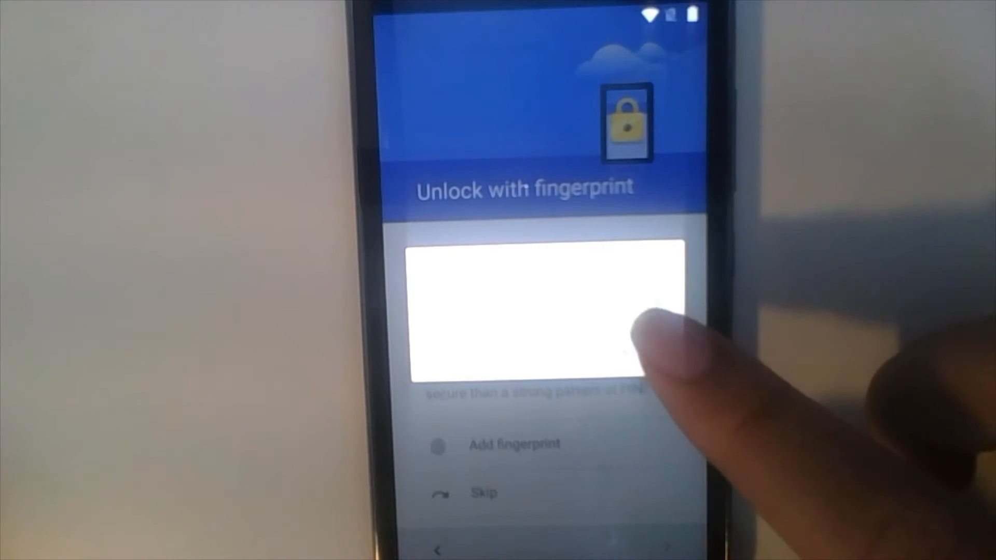
pyautogui.click(484, 492)
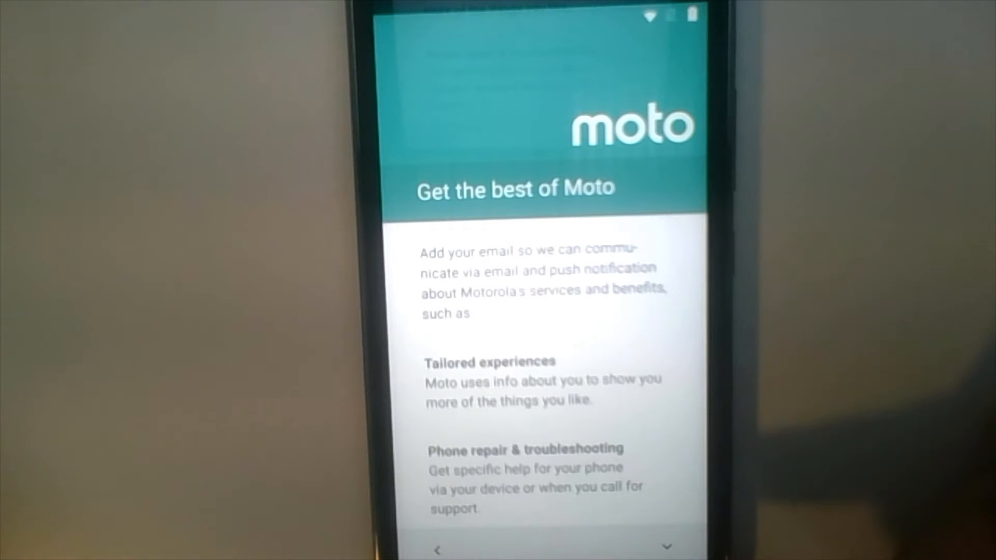
pyautogui.scroll(-3)
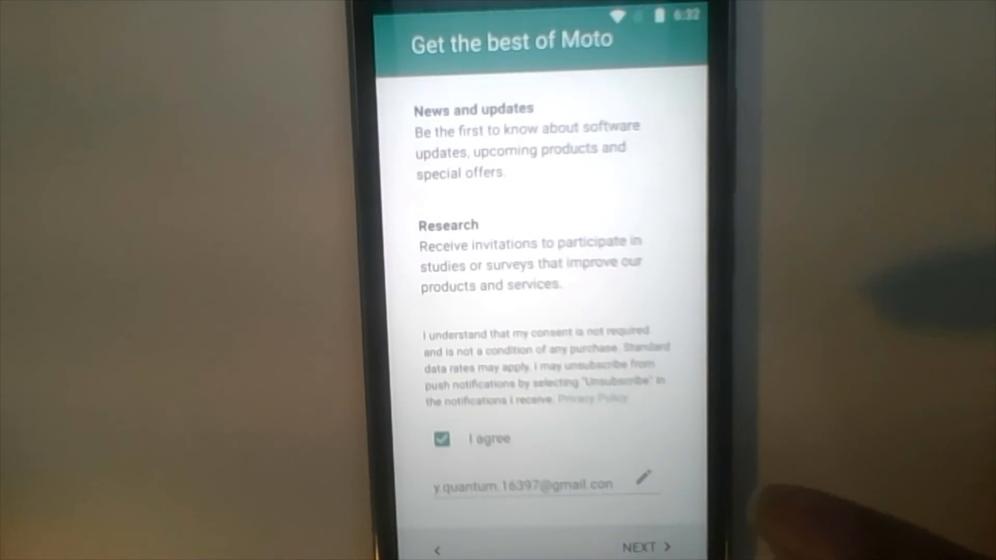
pyautogui.click(645, 546)
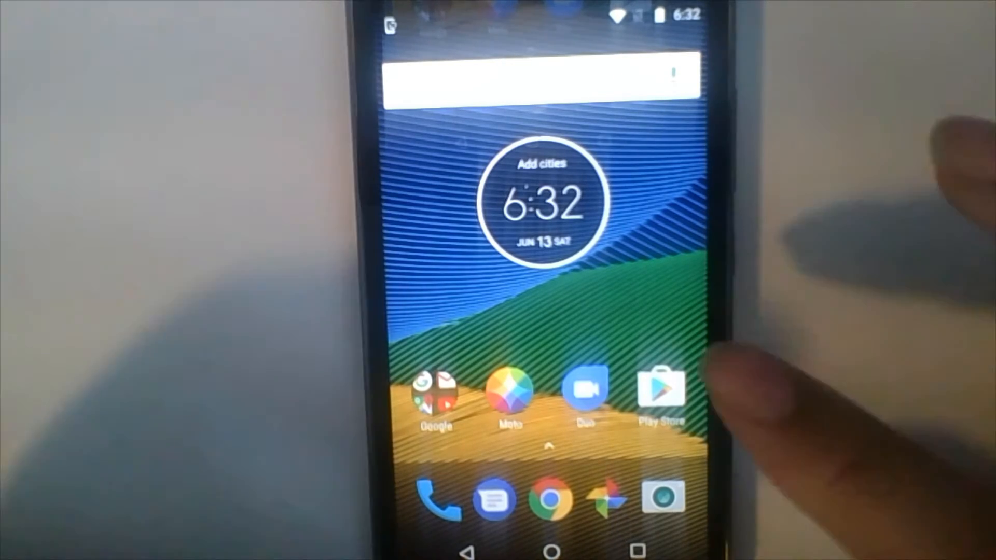
# Find FTC Driver Station in the Play Store, install it and launch it to its Skystone splash screen.
pyautogui.click(661, 387)
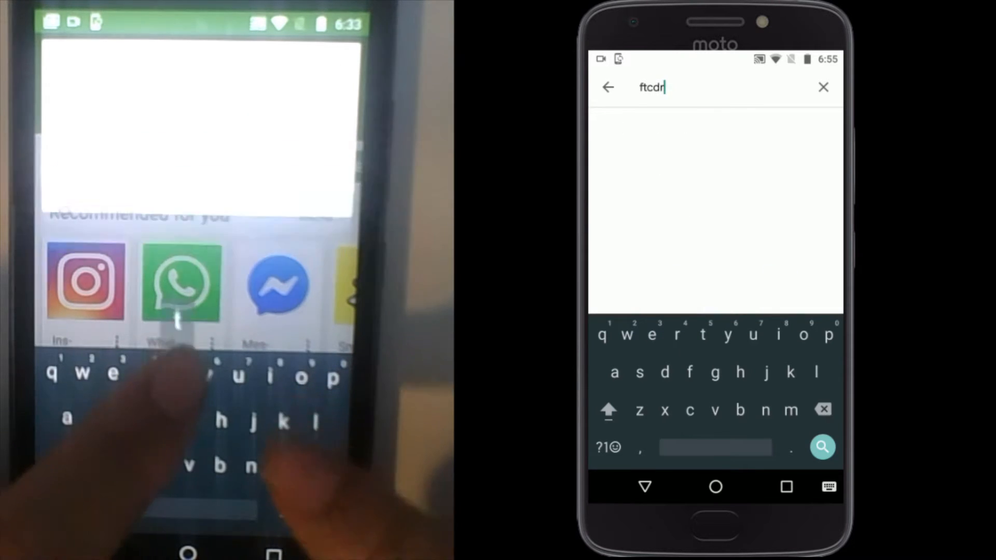
pyautogui.click(823, 409)
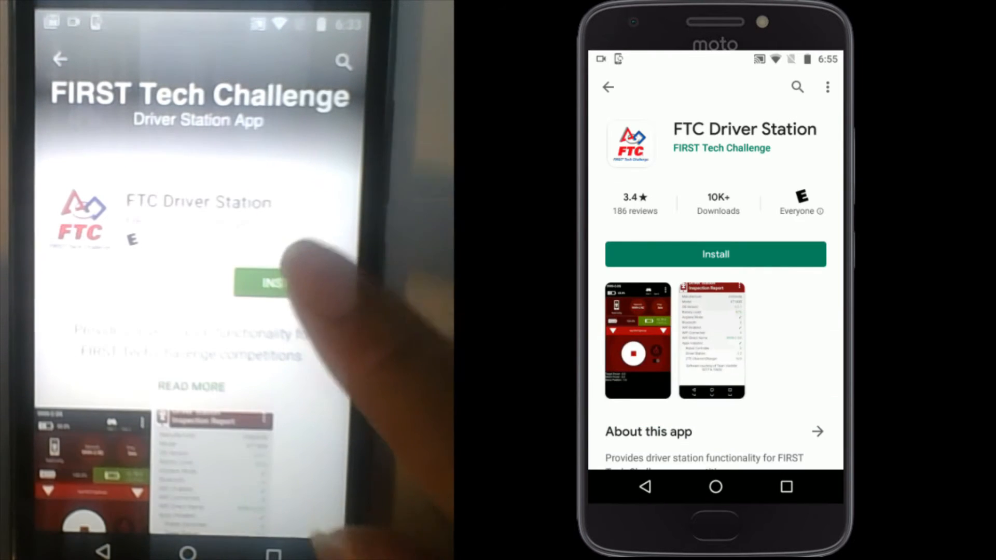
pyautogui.click(715, 255)
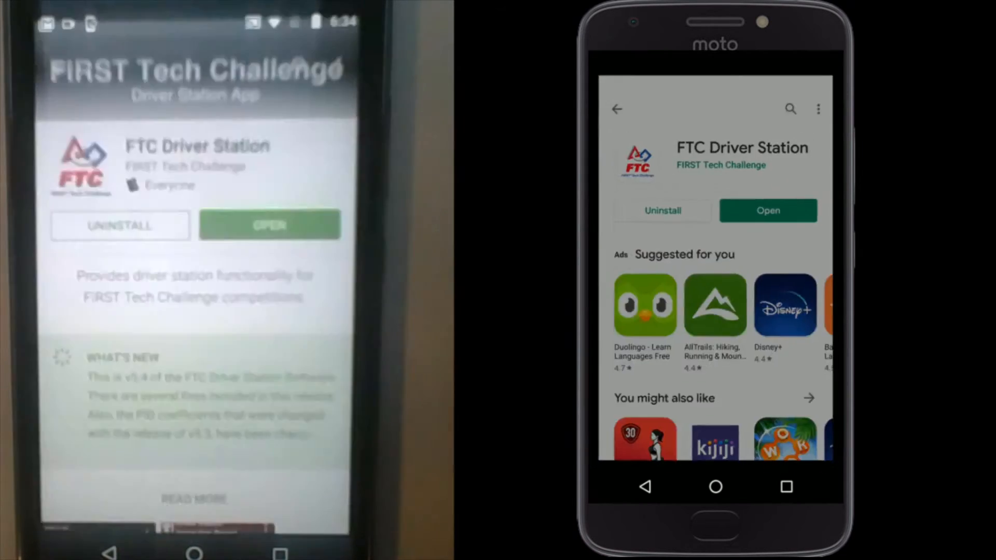
pyautogui.click(768, 210)
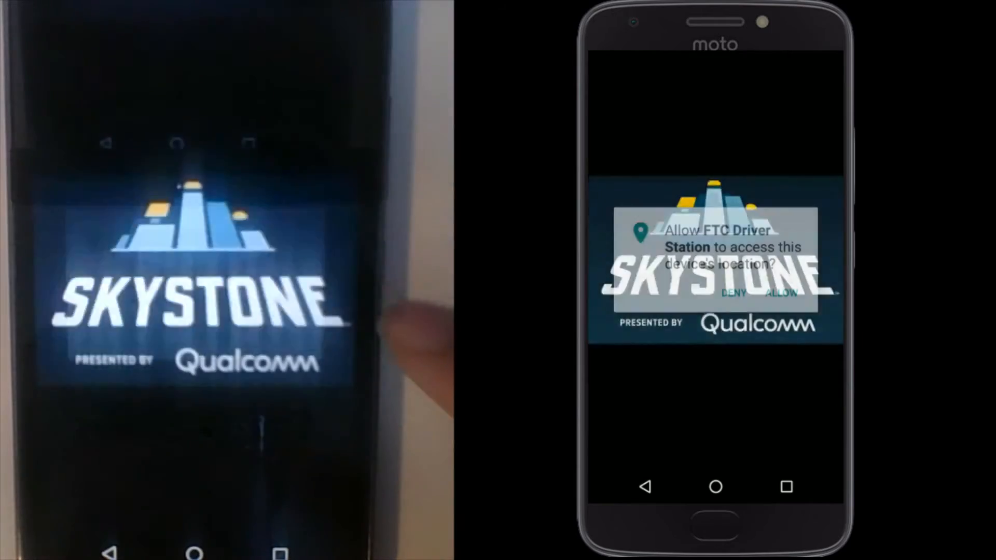
# Allow the Driver Station app to access the device location.
pyautogui.click(784, 293)
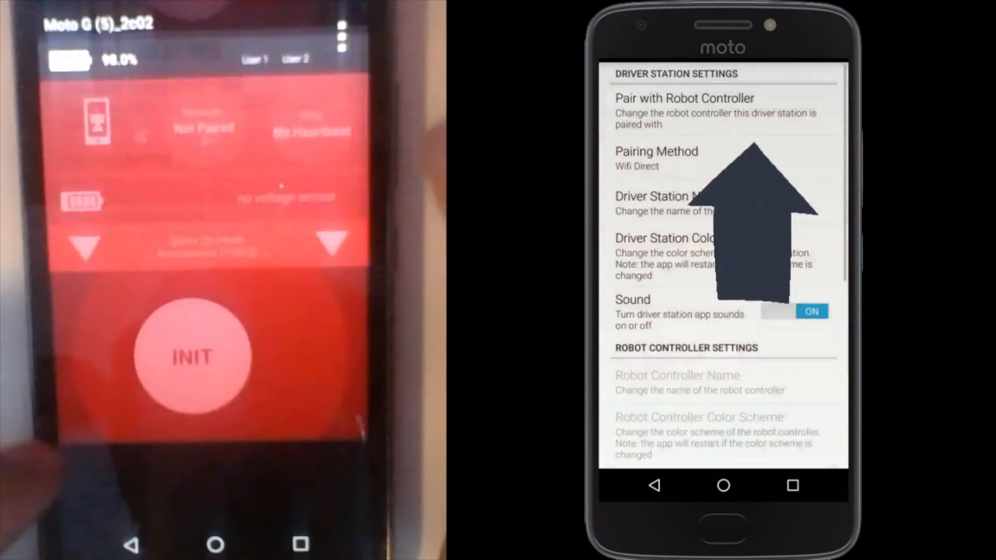
# Pair via Control Hub and connect the phone to the FTC-DaEo Wi-Fi network with its password.
pyautogui.click(657, 151)
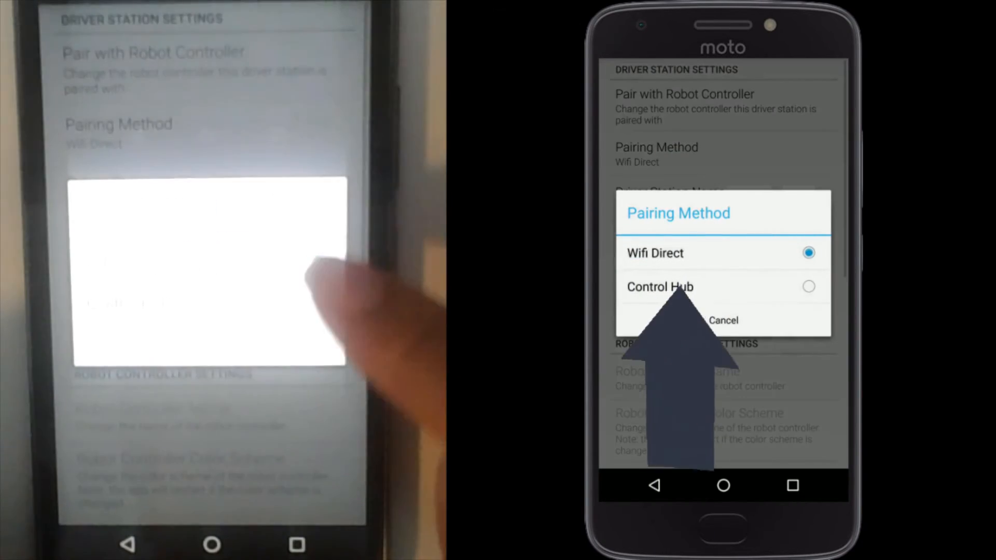
pyautogui.click(659, 286)
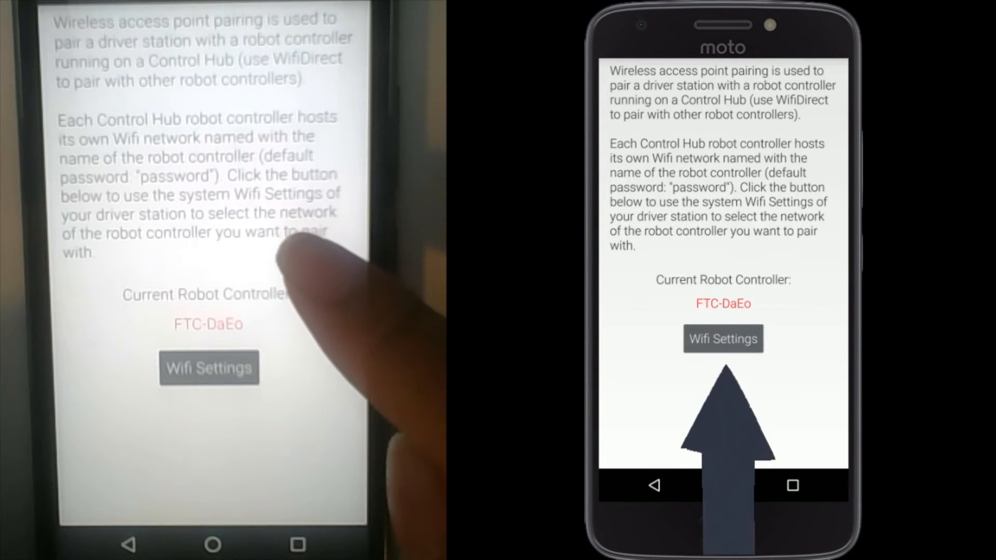
pyautogui.click(723, 338)
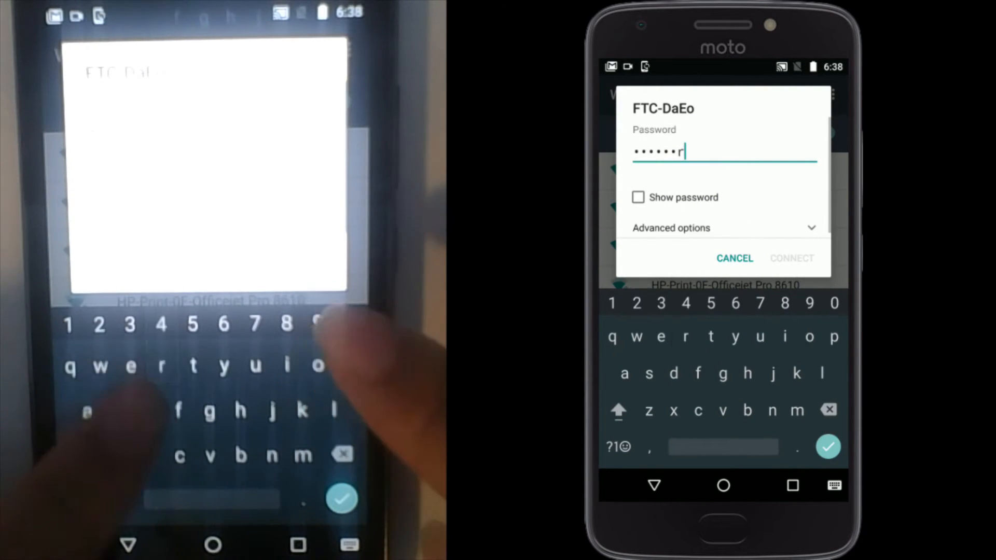
pyautogui.click(638, 197)
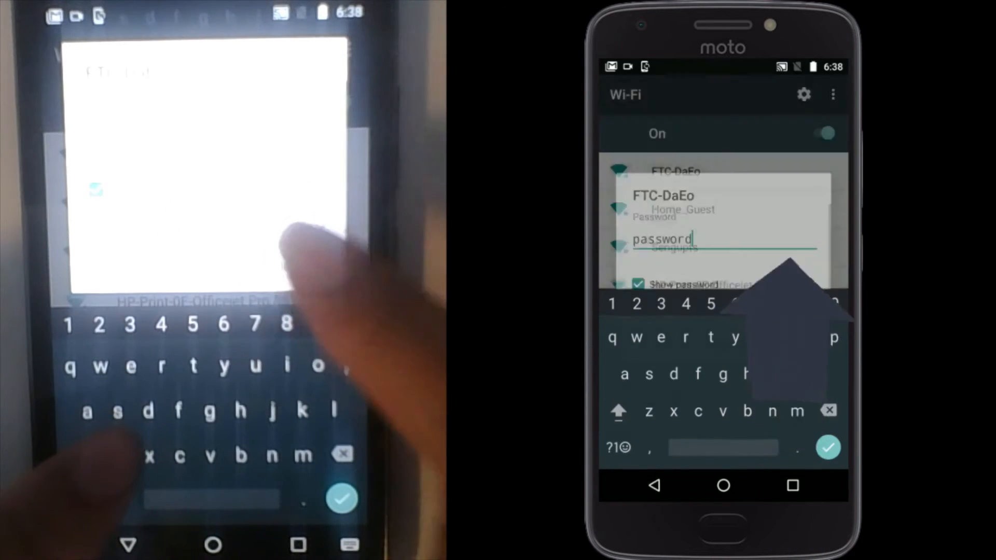
pyautogui.click(827, 448)
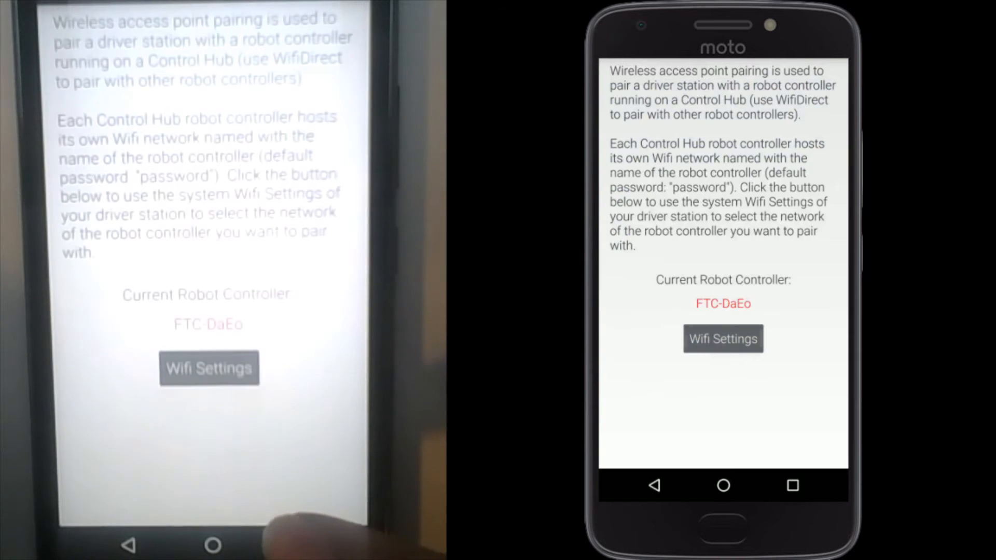
pyautogui.click(722, 338)
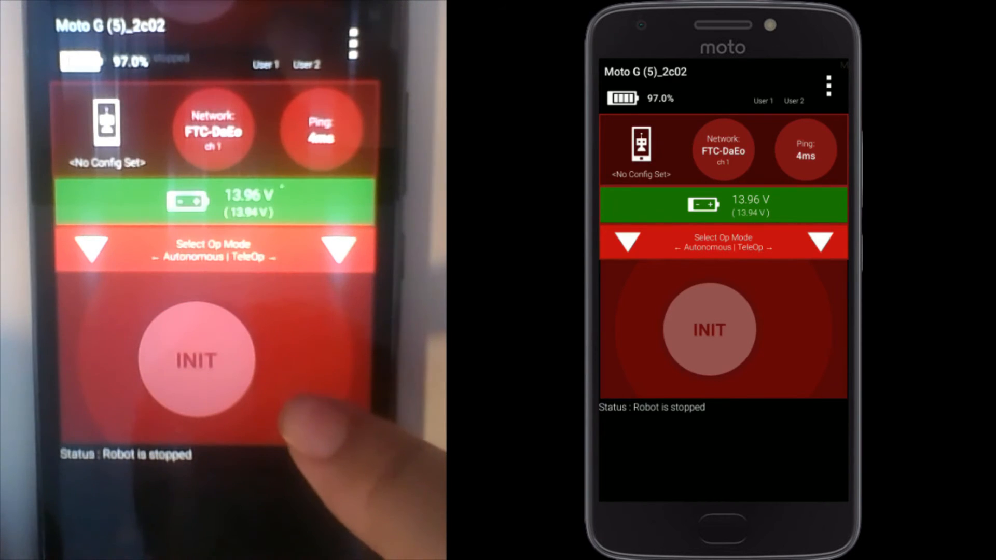
# Return to the Driver Station main screen showing FTC-DaEo, ping and 13.96 V battery.
pyautogui.click(827, 86)
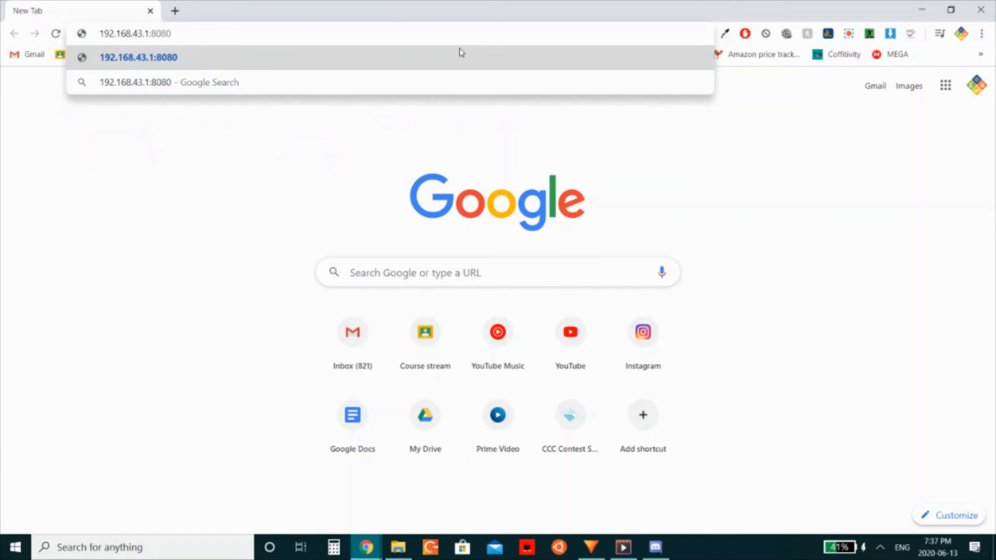
# Load the Robot Controller Console at 192.168.43.1:8080 showing FTC-DaEo connection info.
pyautogui.press('Enter')
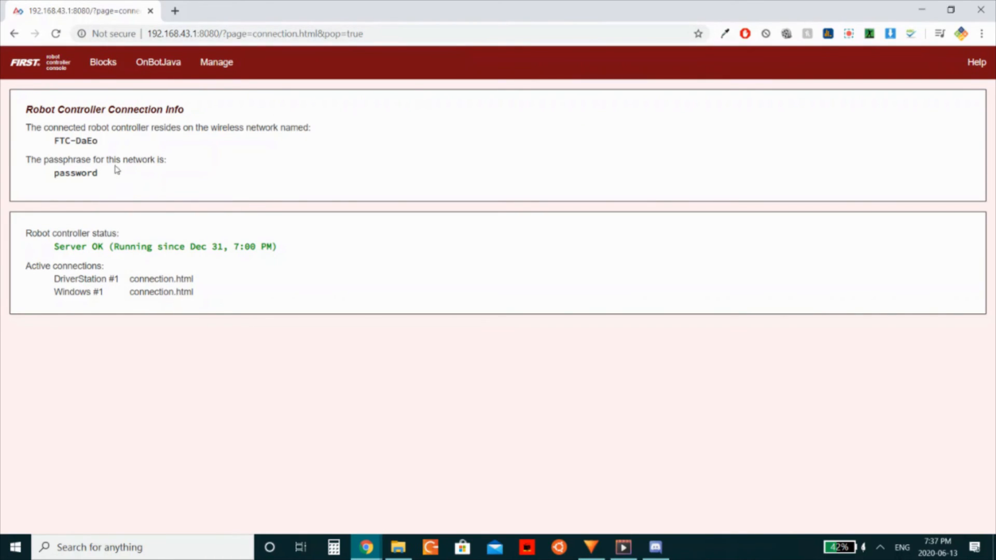
pyautogui.click(217, 61)
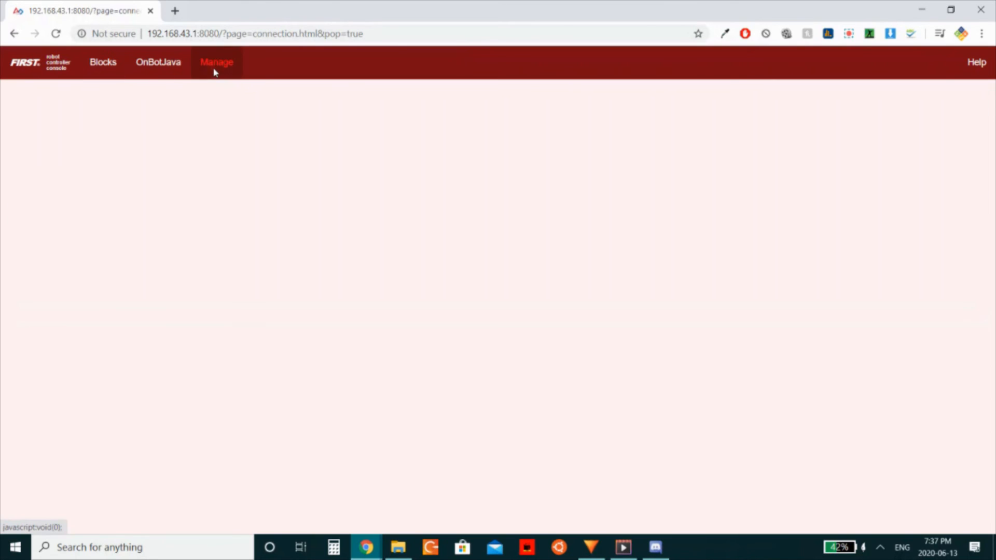
pyautogui.click(217, 61)
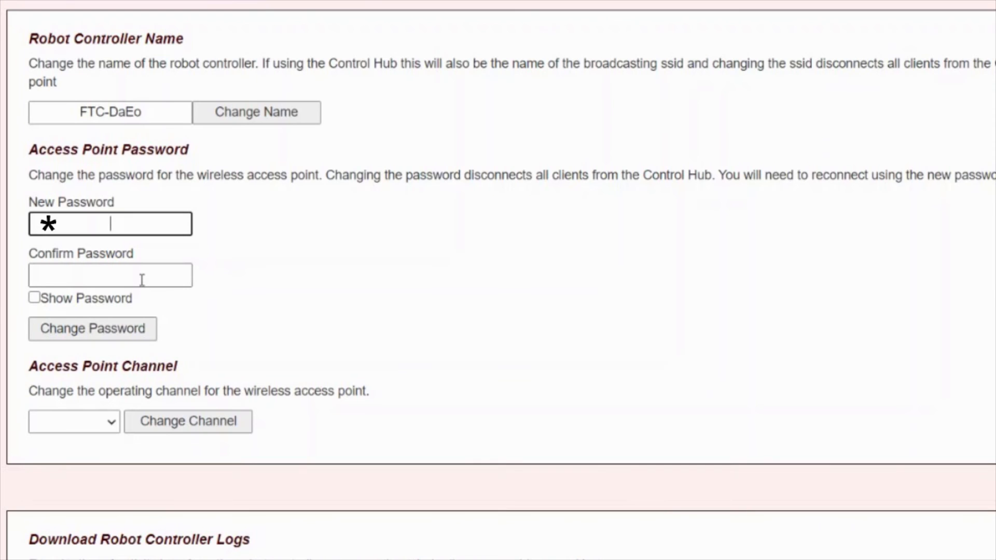
pyautogui.write('******')
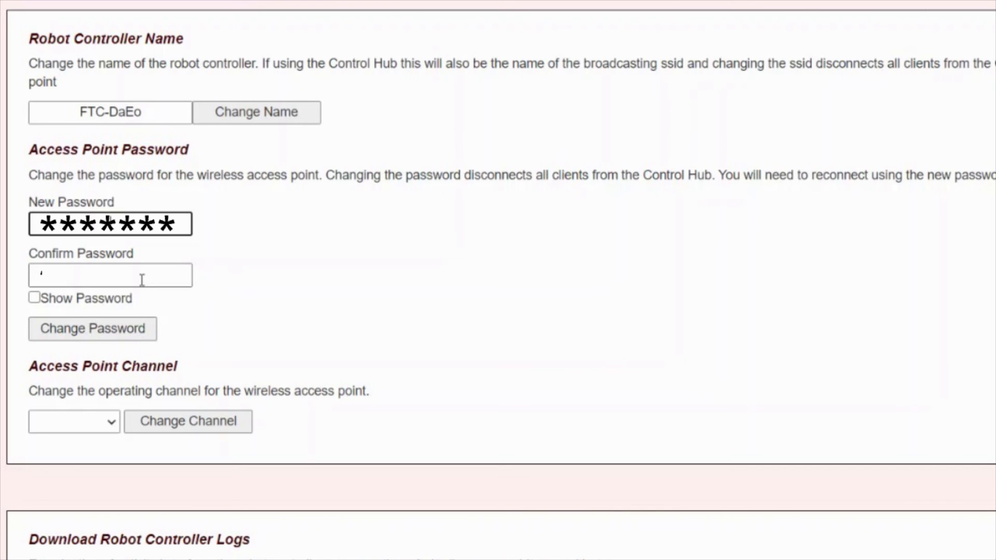
pyautogui.write('*******')
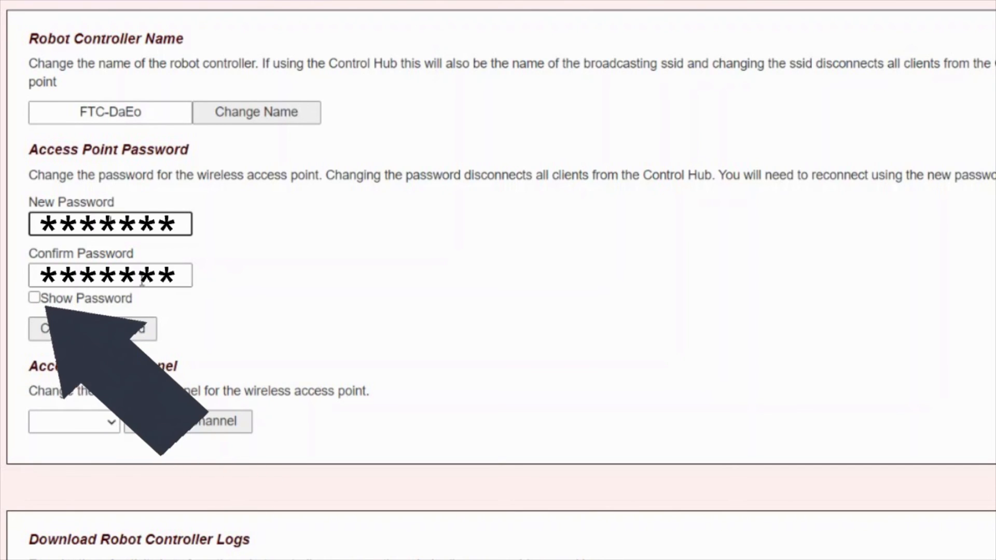
pyautogui.click(33, 298)
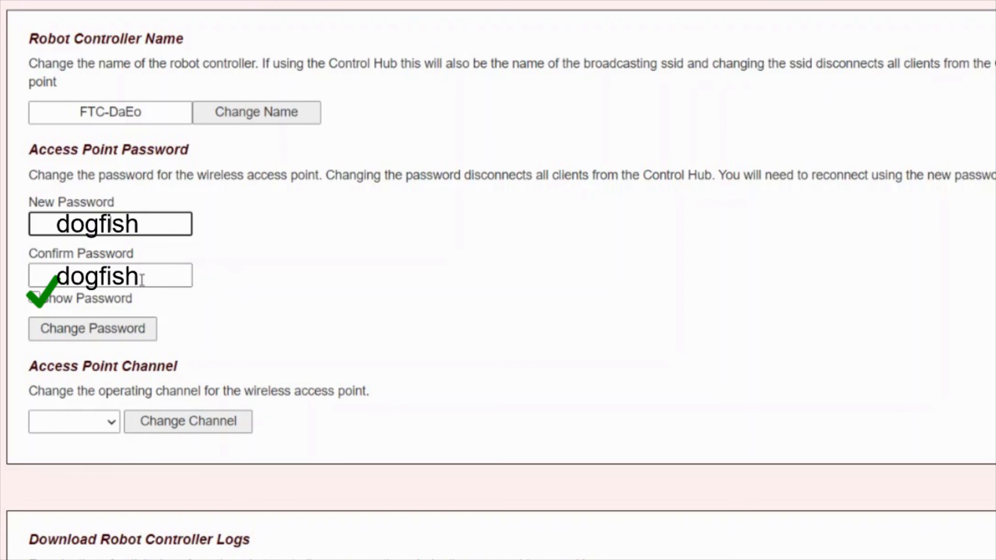